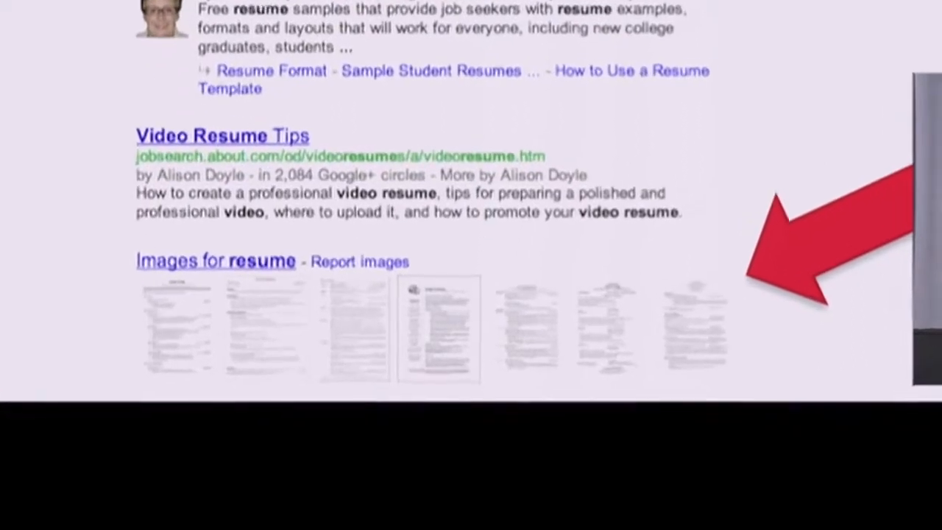
Step: Scroll the resume results, then advance to the image grid of resume layouts
{"action": "scroll", "scroll_direction": "down", "scroll_amount": 3}
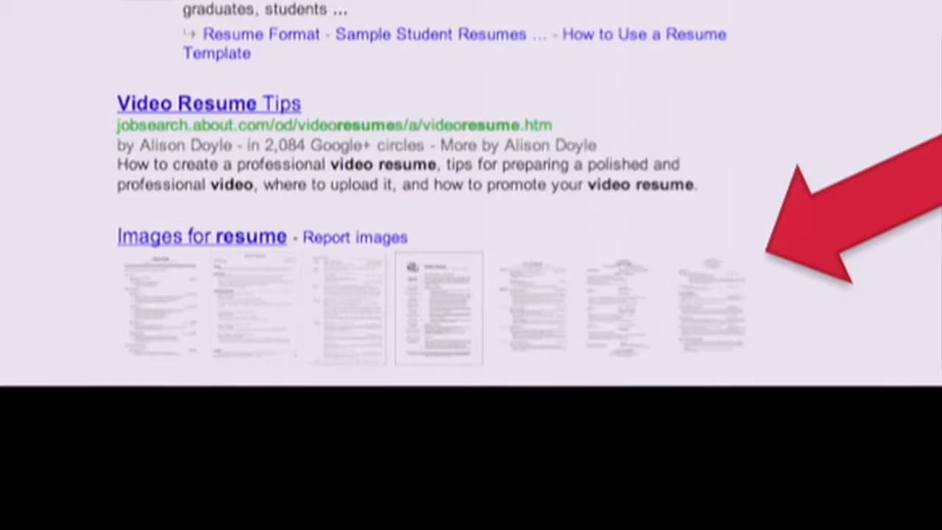
{"action": "scroll", "scroll_direction": "down", "scroll_amount": 3}
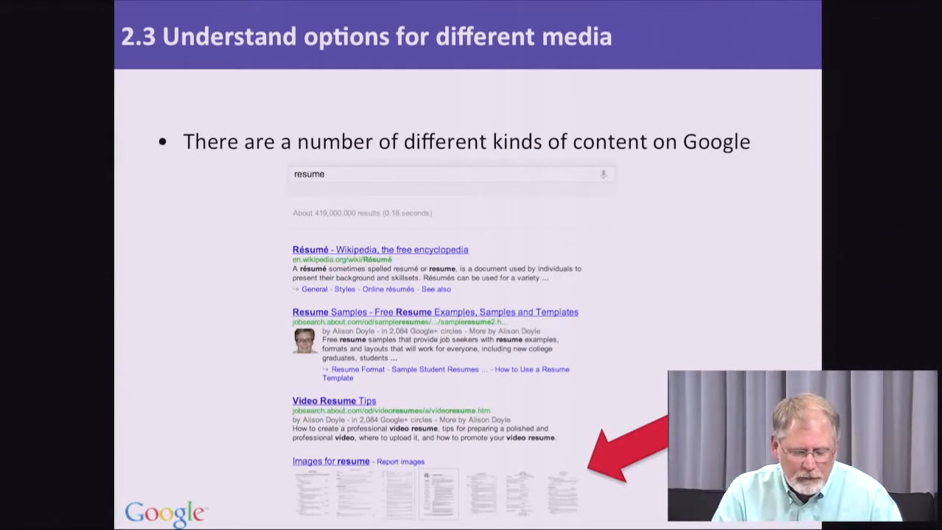
{"action": "key", "text": "right"}
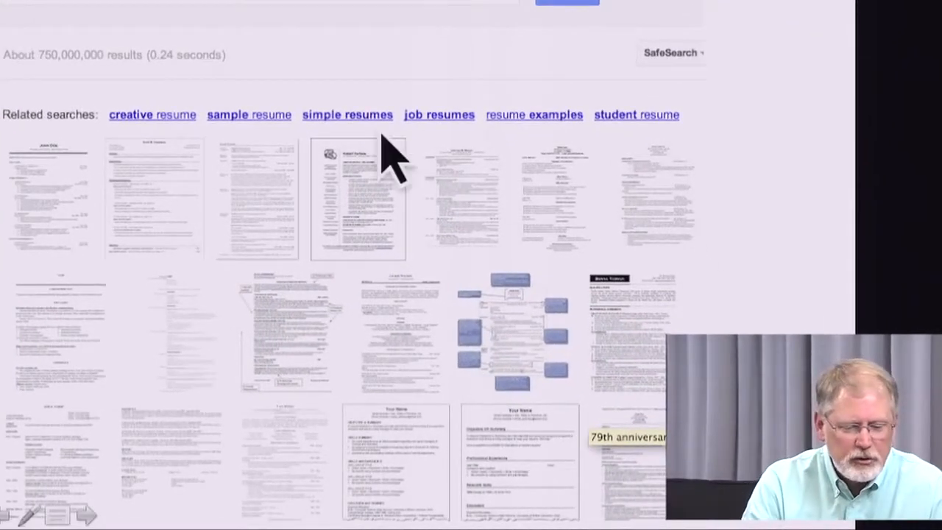
{"action": "mouse_move", "coordinate": [533, 140]}
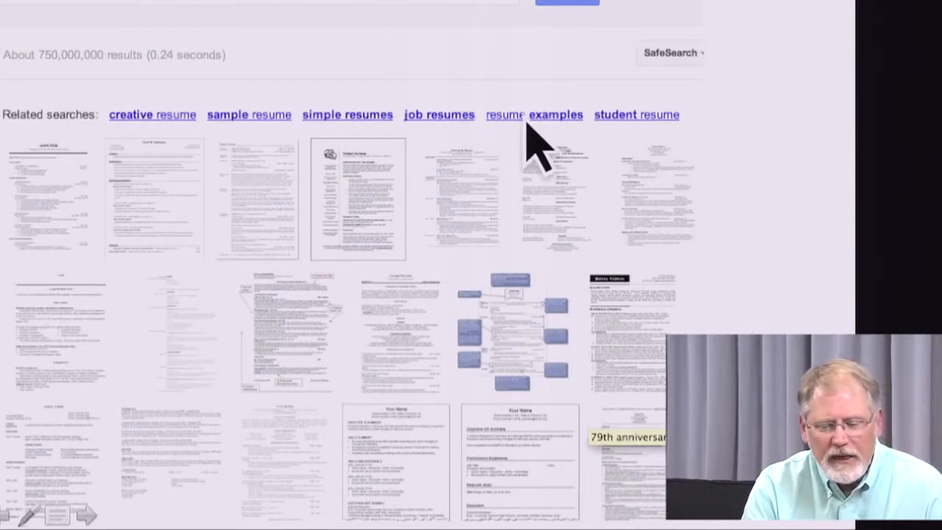
{"action": "mouse_move", "coordinate": [637, 151]}
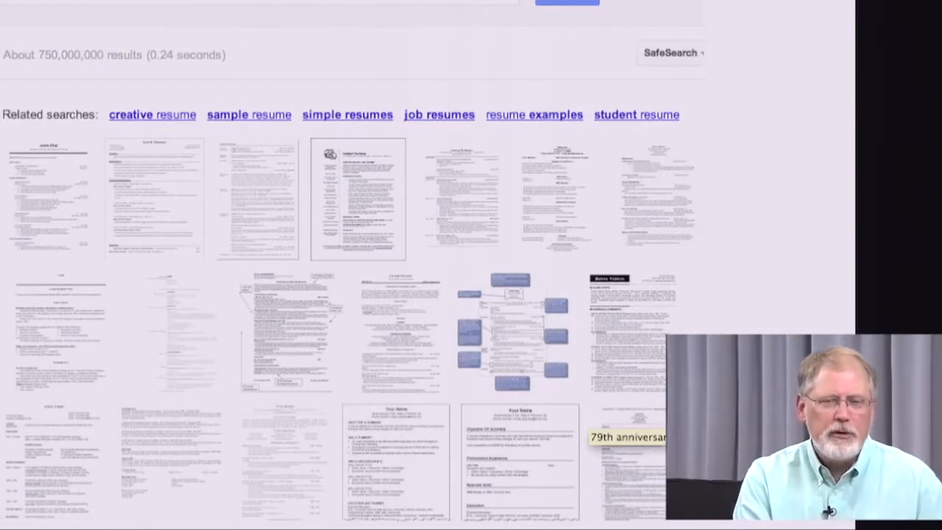
{"action": "mouse_move", "coordinate": [272, 66]}
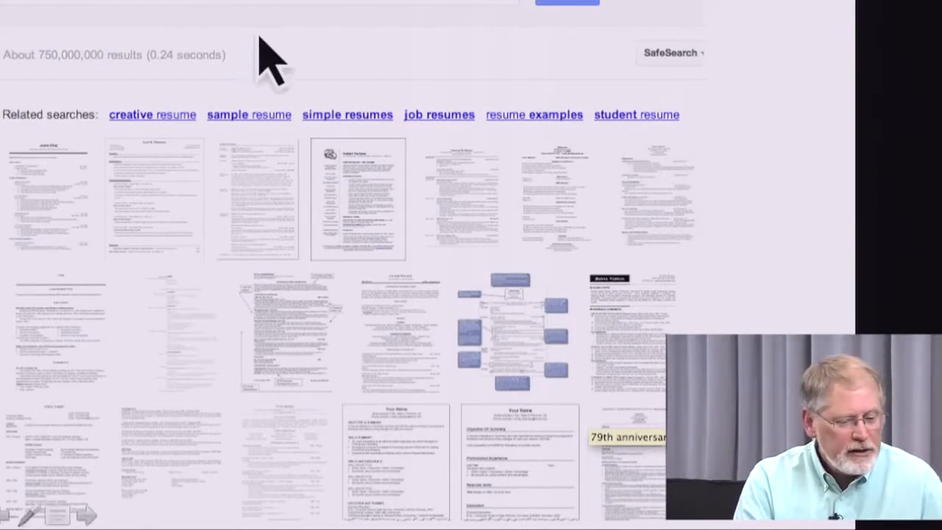
{"action": "mouse_move", "coordinate": [214, 154]}
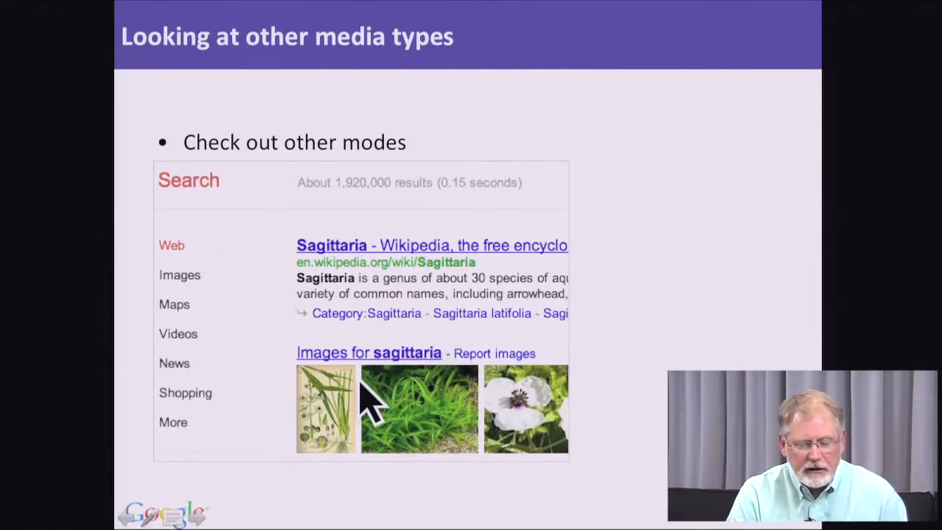
Step: Switch the Sagittaria results to Videos, showing YouTube aquarium plant clips
{"action": "left_click", "coordinate": [178, 334]}
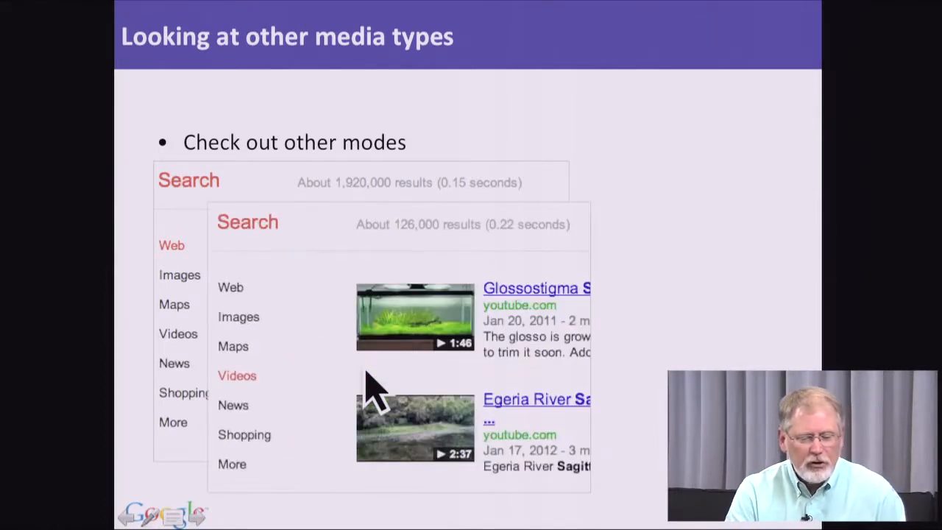
{"action": "mouse_move", "coordinate": [335, 372]}
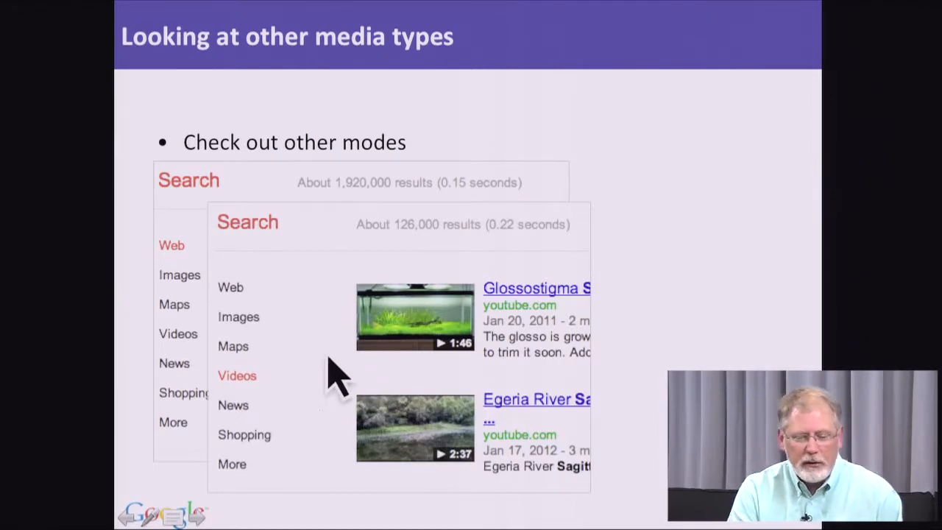
{"action": "mouse_move", "coordinate": [556, 372]}
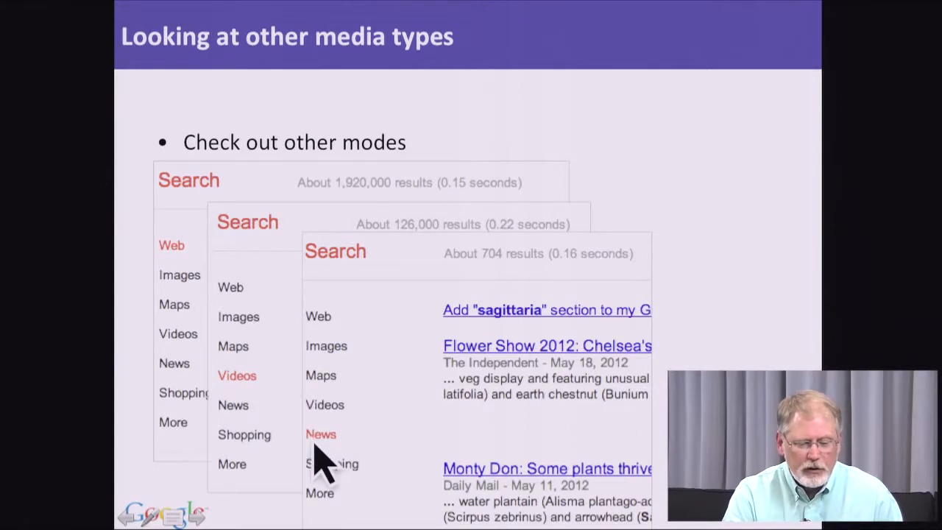
{"action": "mouse_move", "coordinate": [372, 460]}
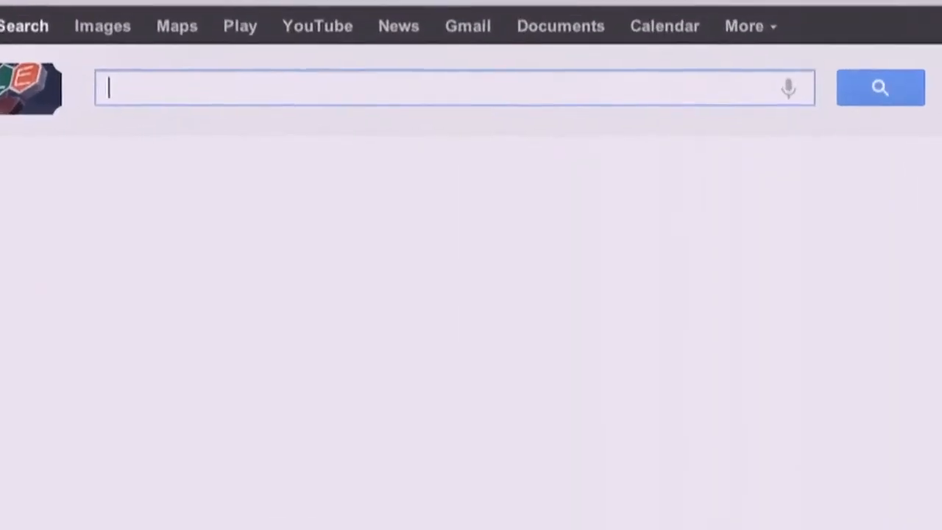
Step: Search for 'how to change bike chain' to get YouTube chain-replacement tutorials
{"action": "type", "text": "how to change bike chain"}
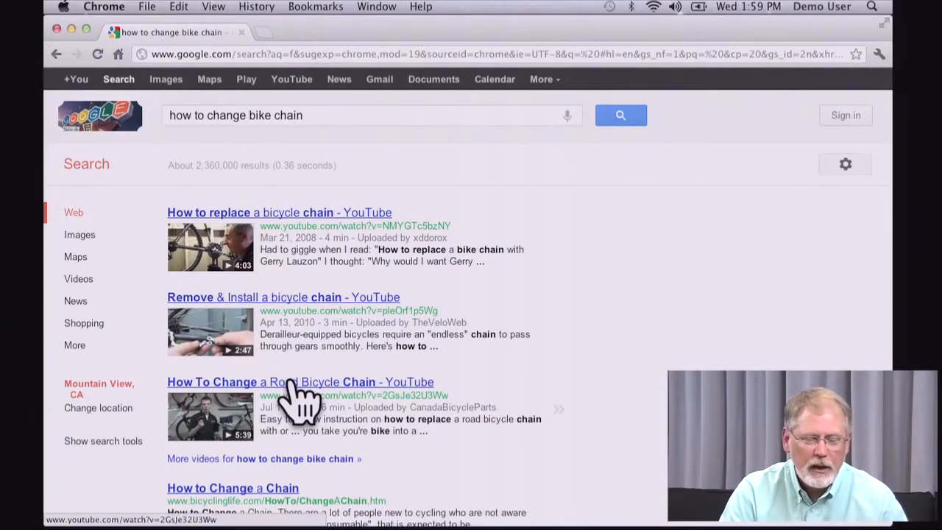
{"action": "mouse_move", "coordinate": [685, 288]}
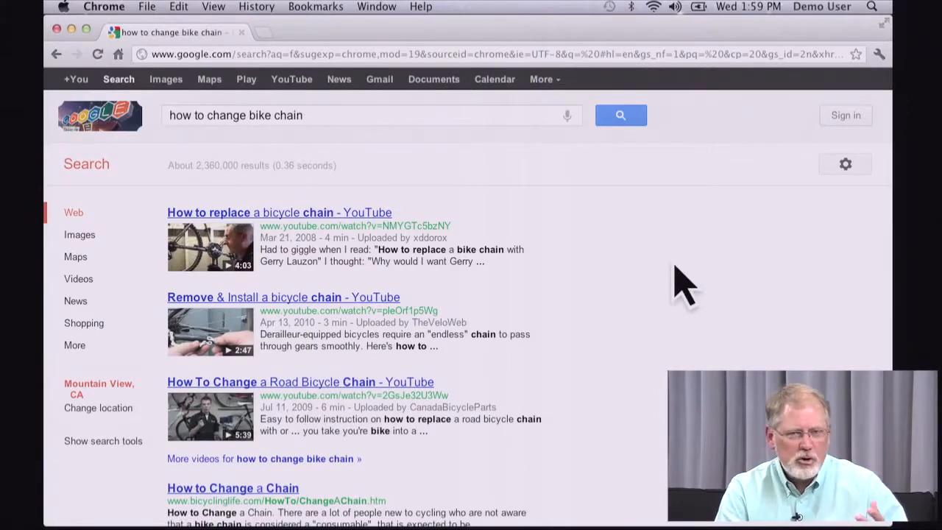
{"action": "mouse_move", "coordinate": [228, 140]}
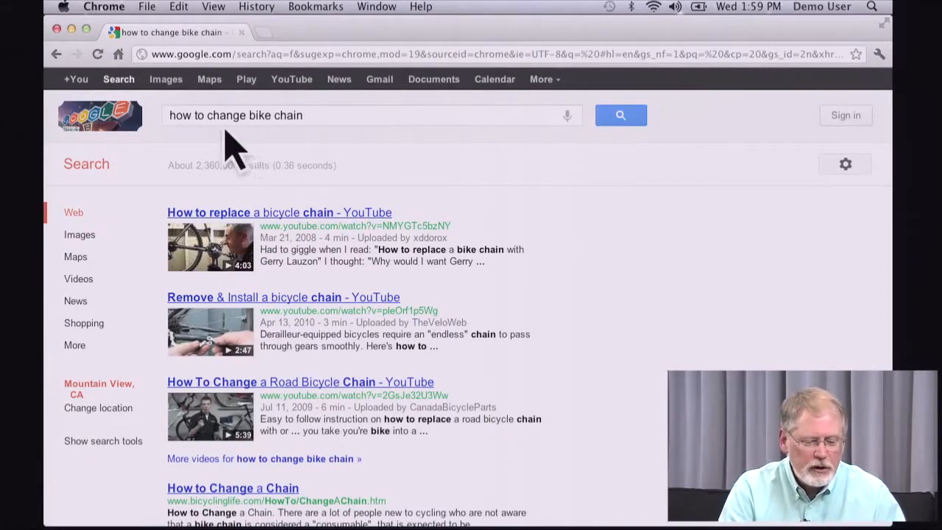